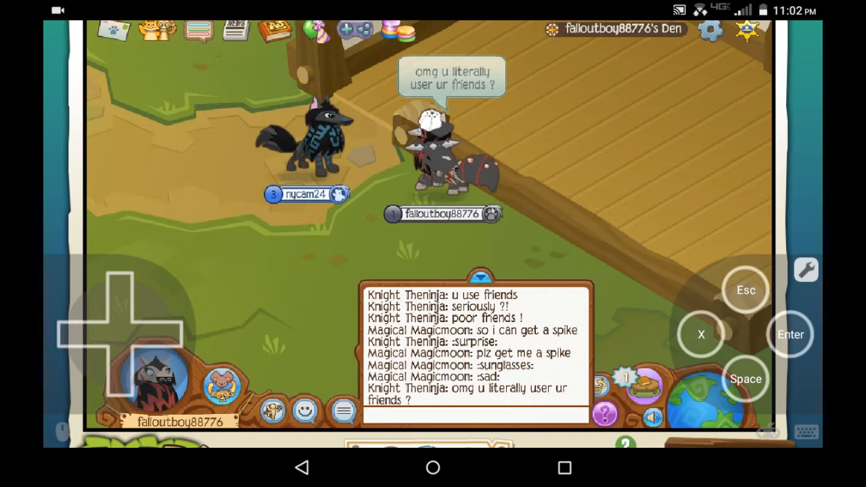
Start typing a chat reply about buddies on the on-screen keyboard.
click(475, 415)
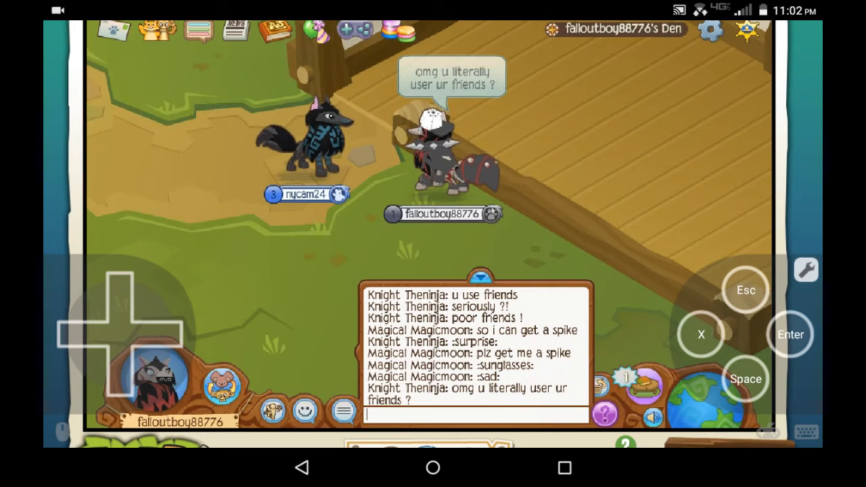
click(474, 414)
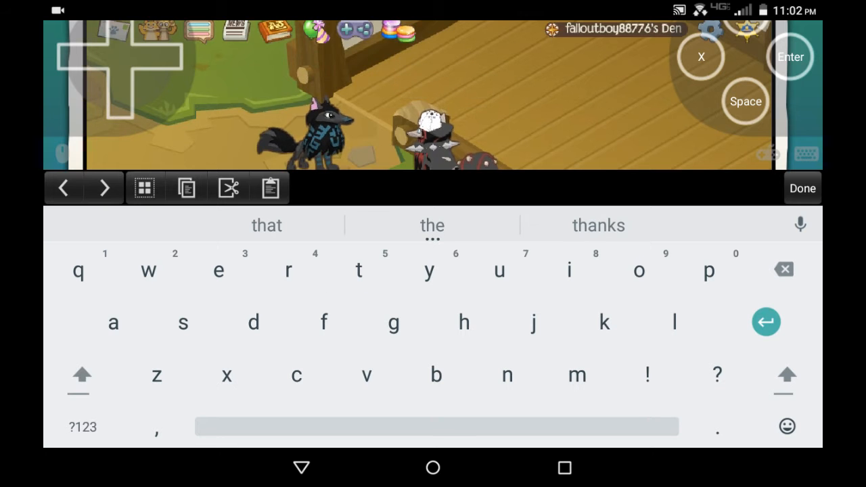
click(359, 270)
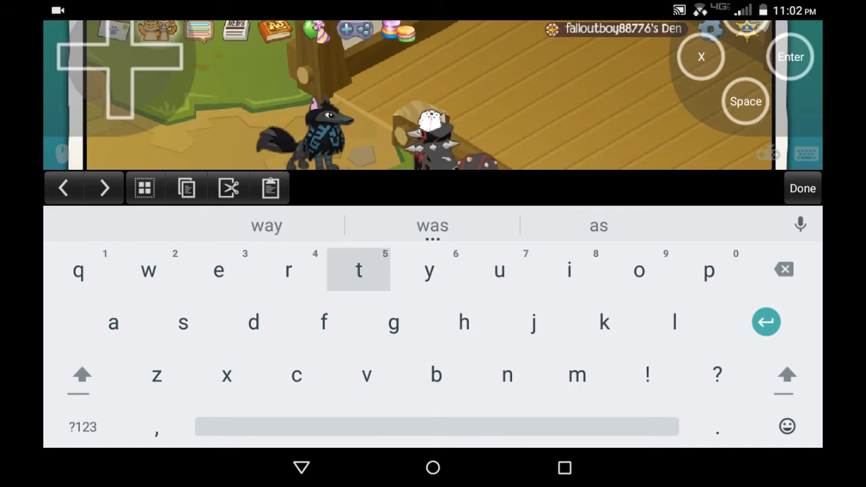
click(359, 270)
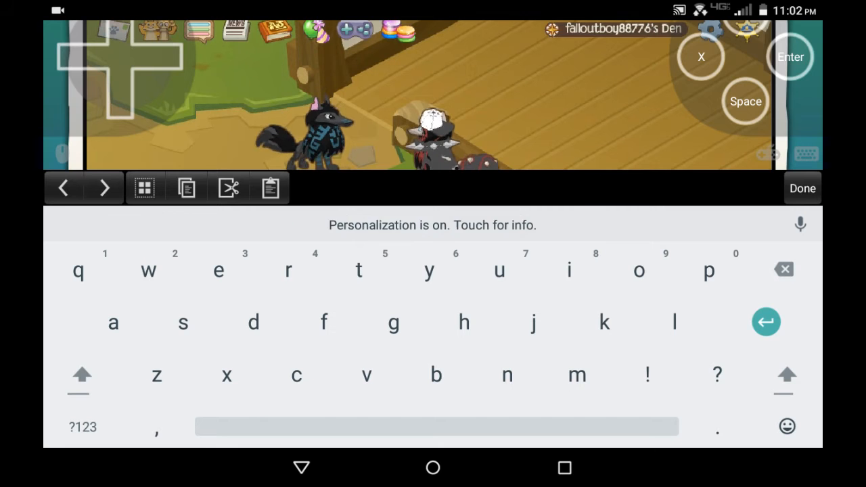
click(802, 189)
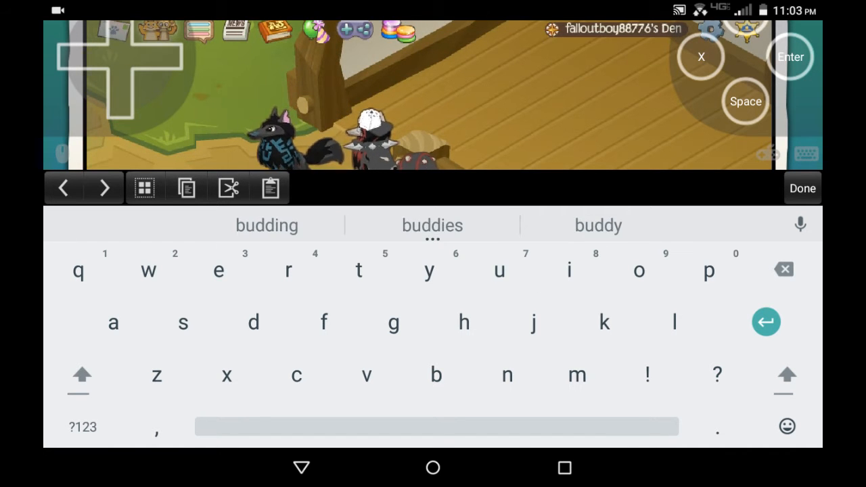
Send the buddies reply, then type and send 'what no i need a buddy'.
click(803, 189)
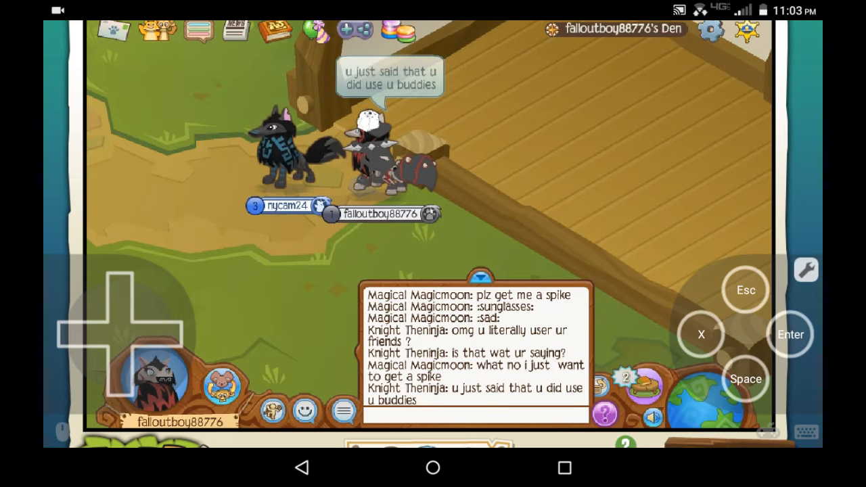
click(474, 413)
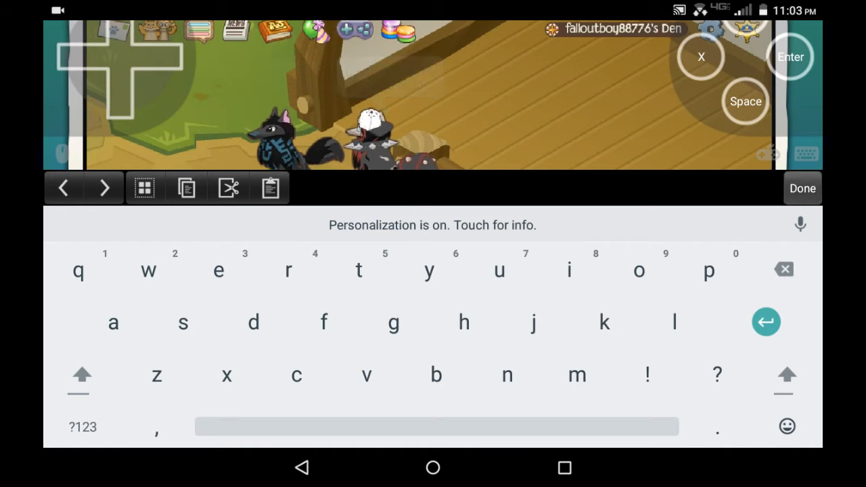
click(802, 188)
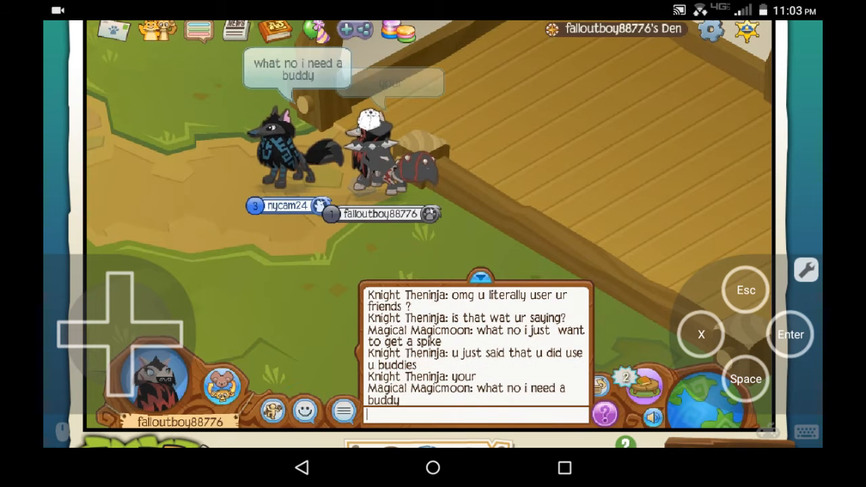
click(304, 411)
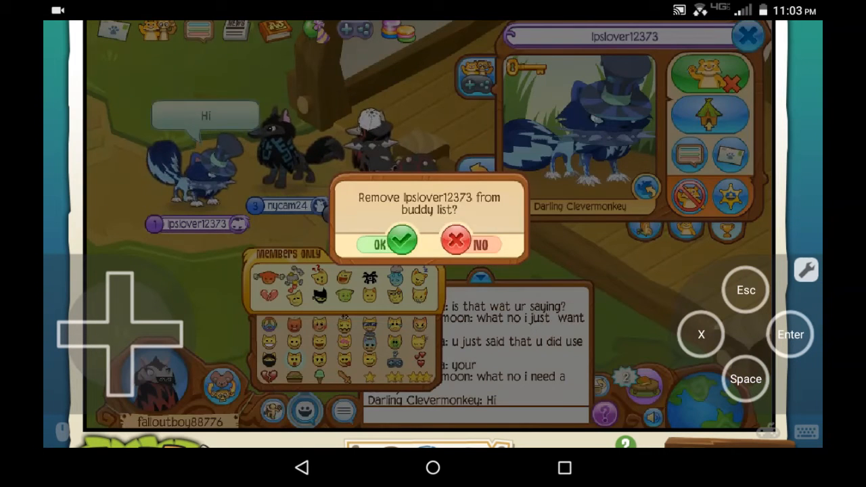
Answer No to 'Remove from buddy list?' and reopen the chat keyboard.
click(388, 244)
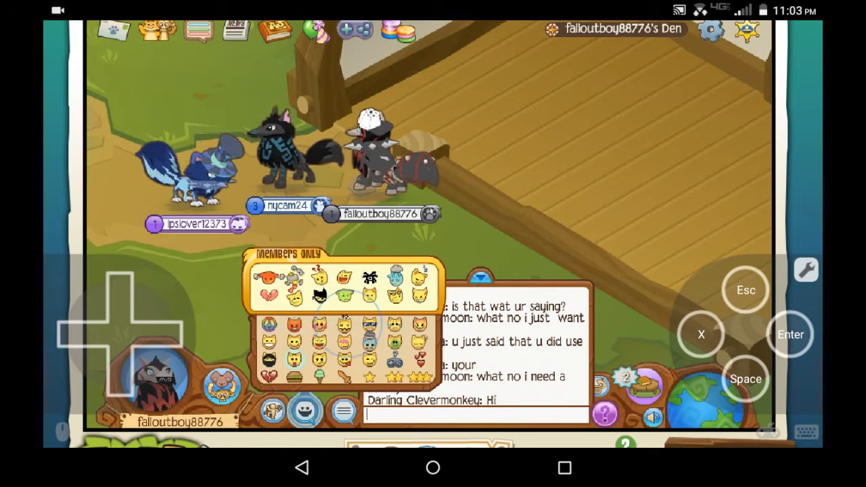
click(710, 31)
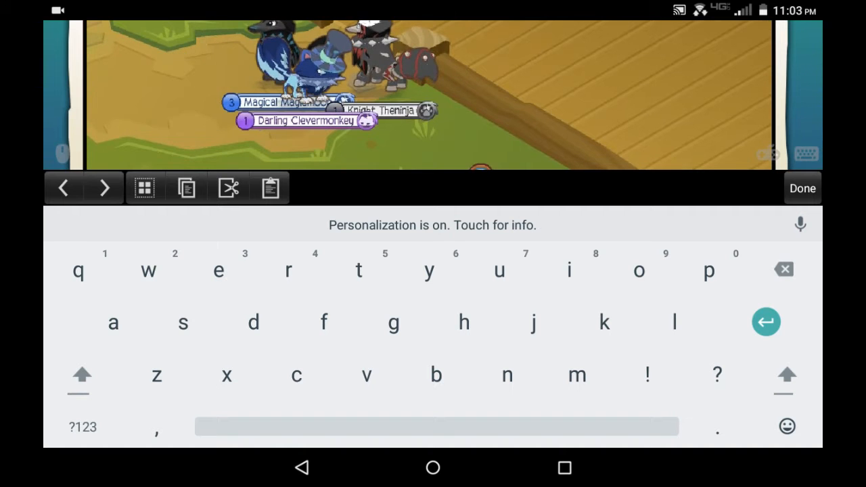
Type and send further den chat messages, including 'Im her bro'.
click(803, 188)
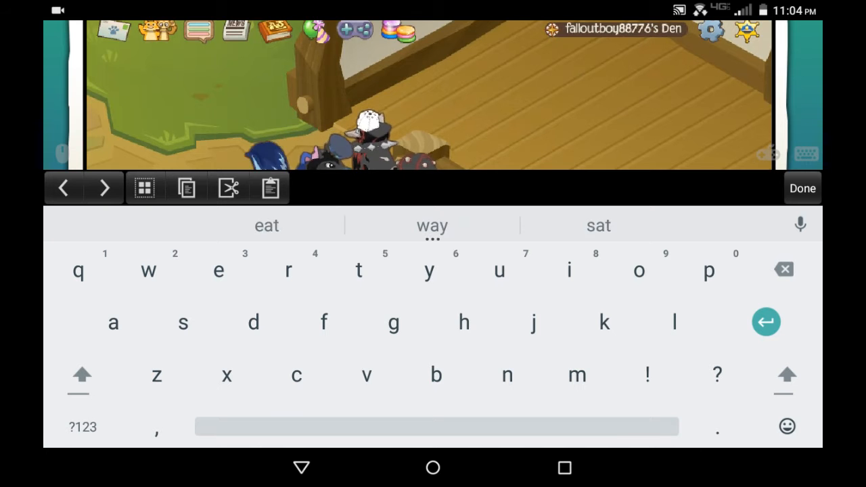
click(218, 271)
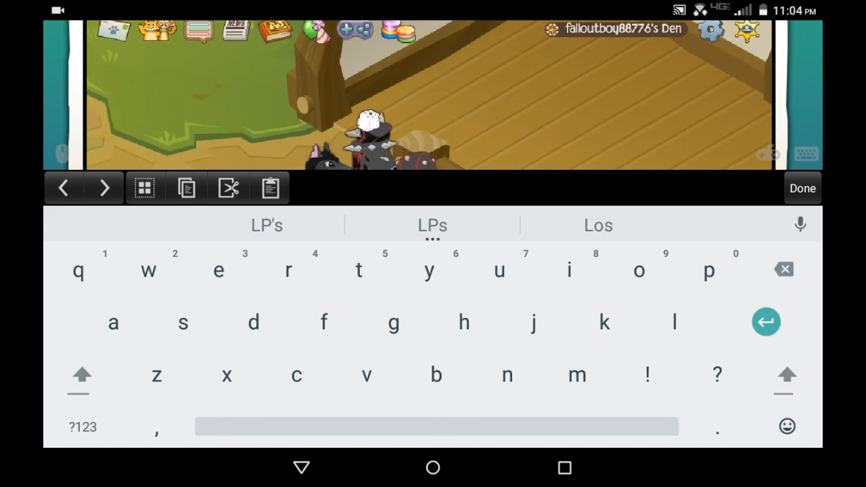
click(803, 188)
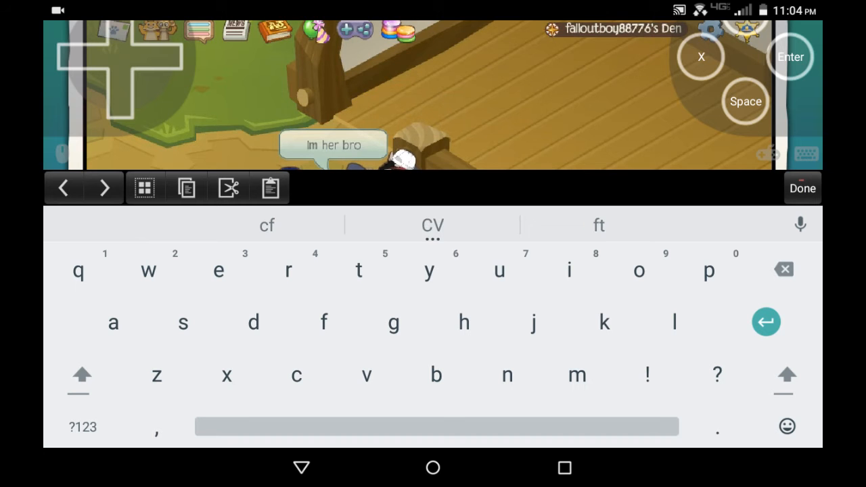
click(639, 270)
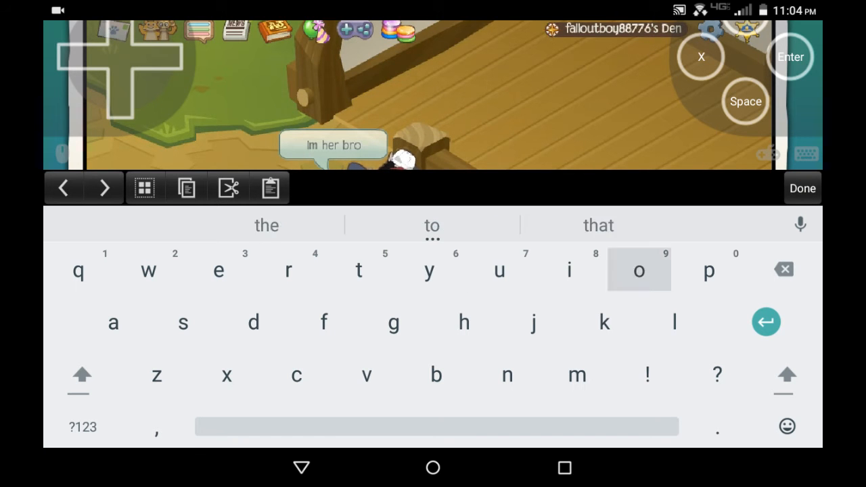